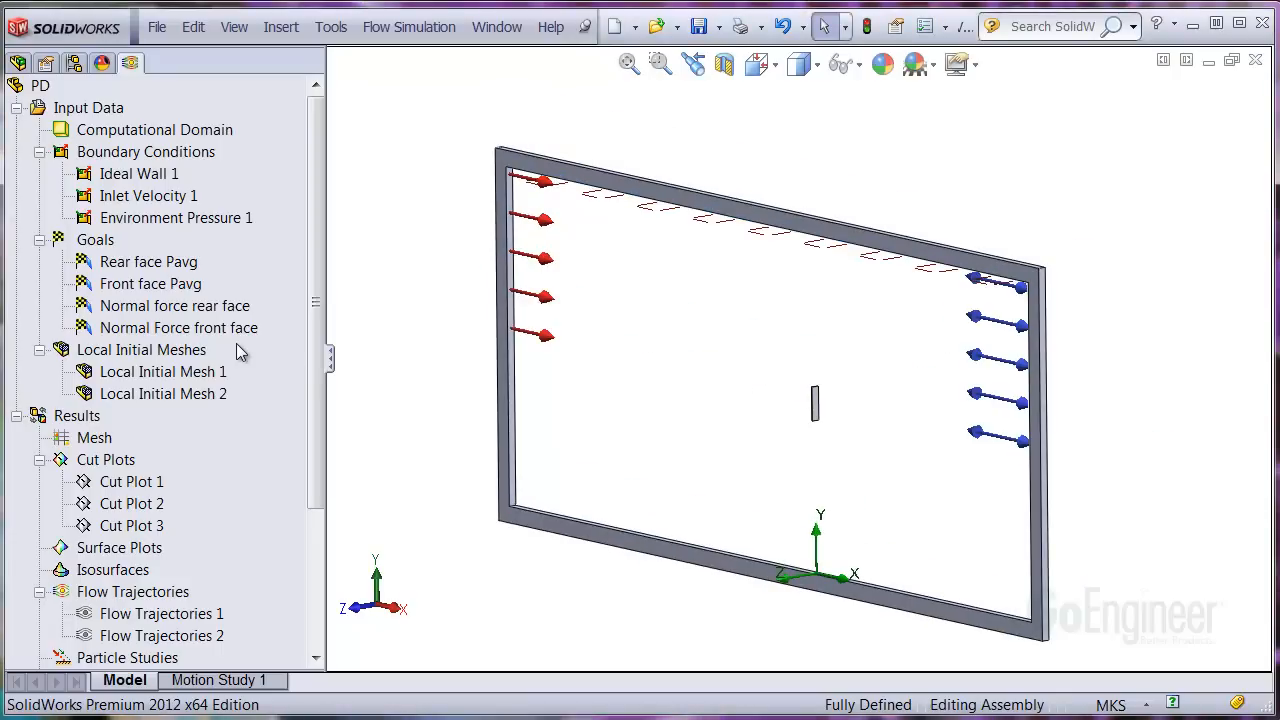
Step: Start an equation goal summing the front and rear Normal Force goals in brackets
click(178, 328)
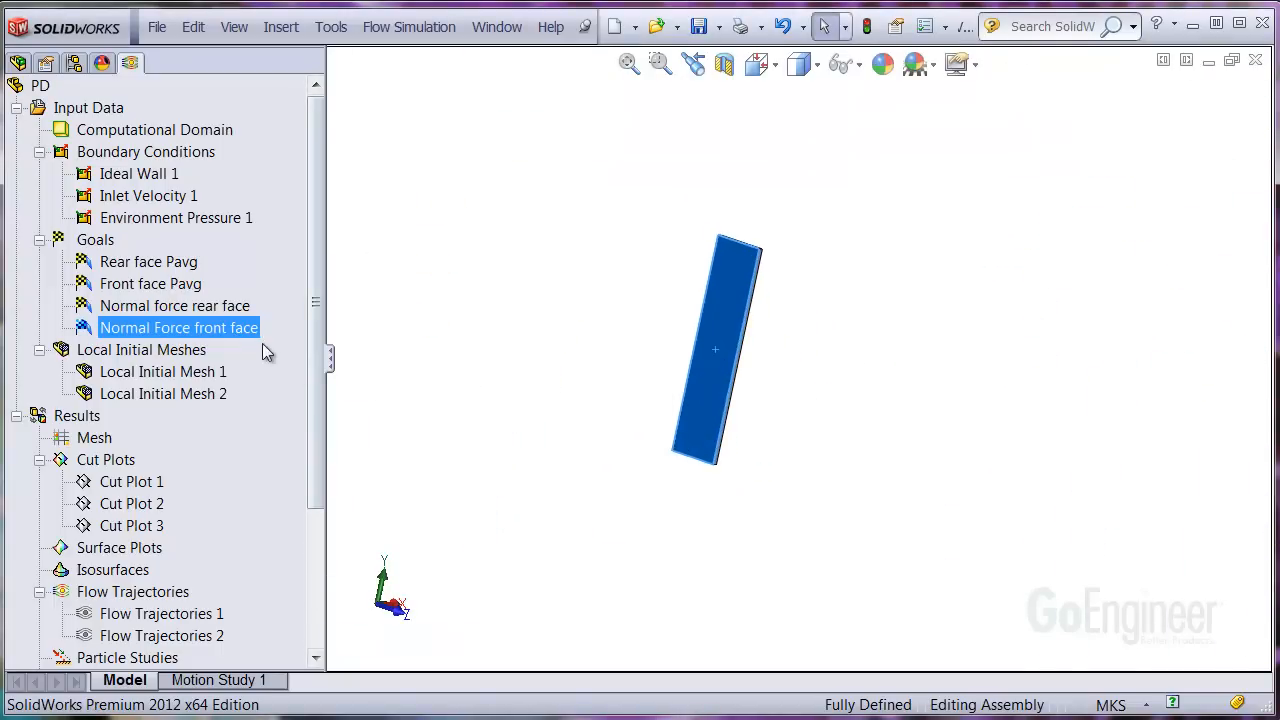
click(174, 304)
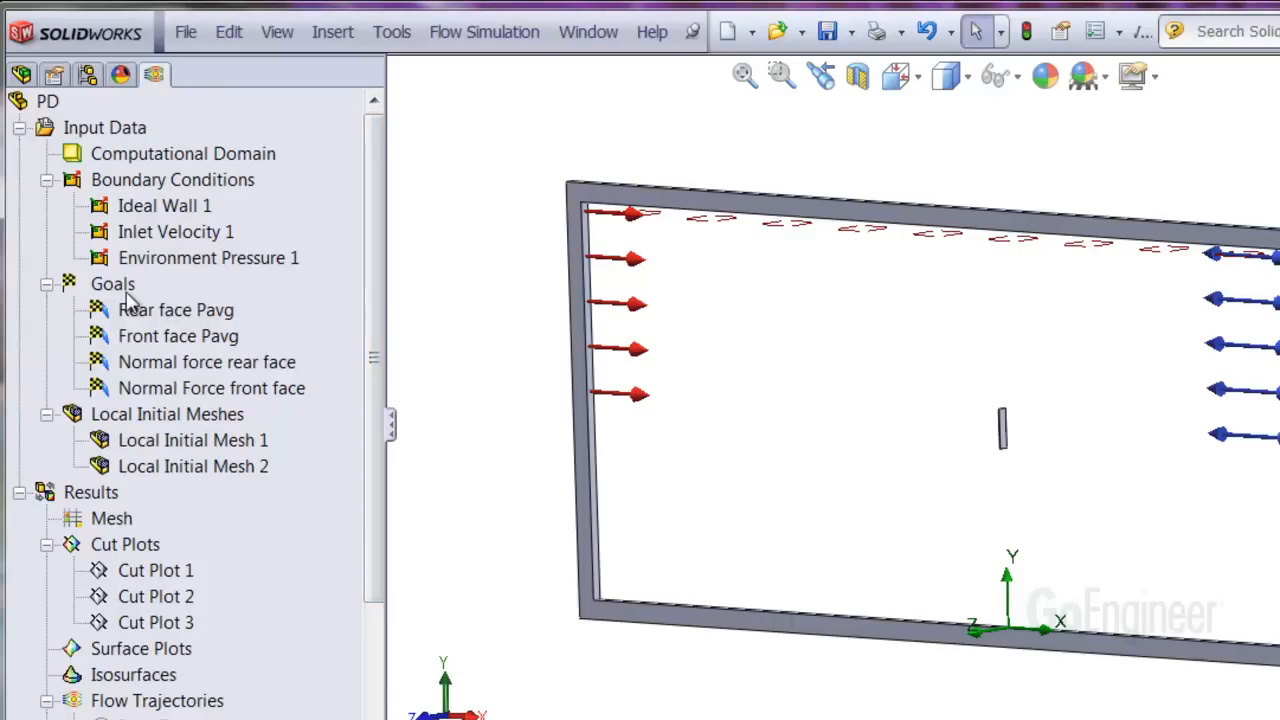
right_click(112, 284)
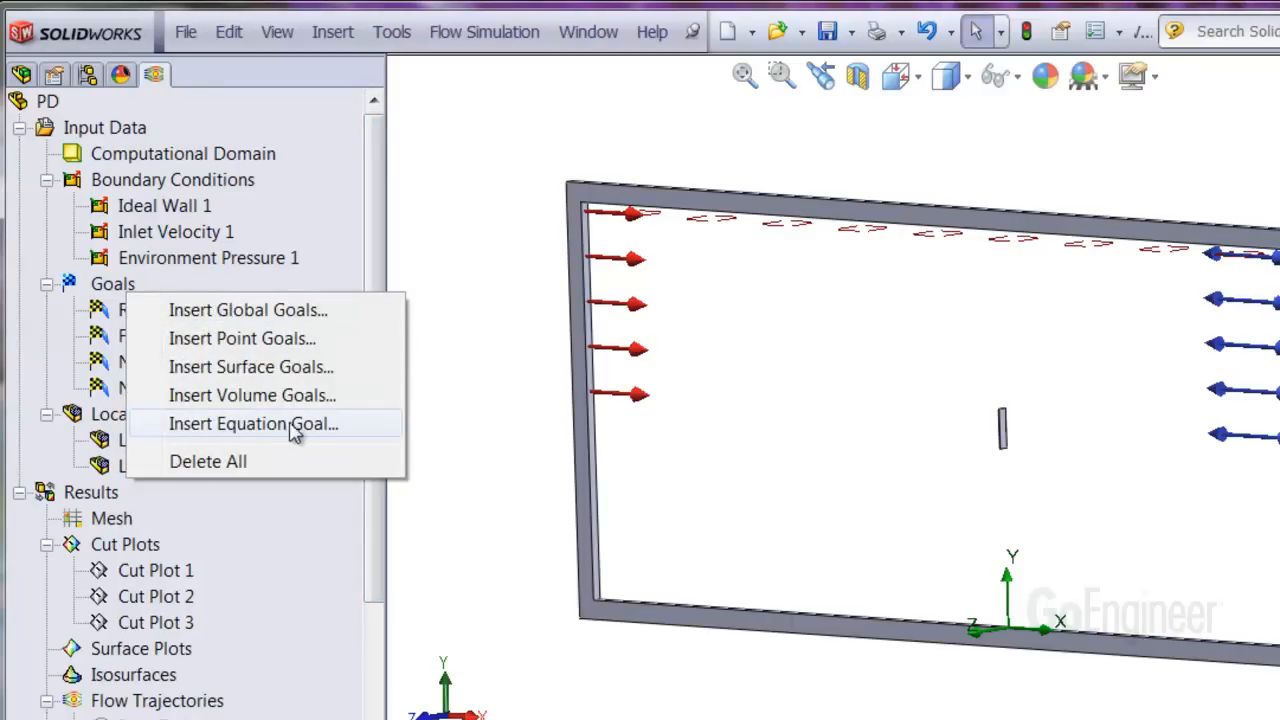
click(252, 424)
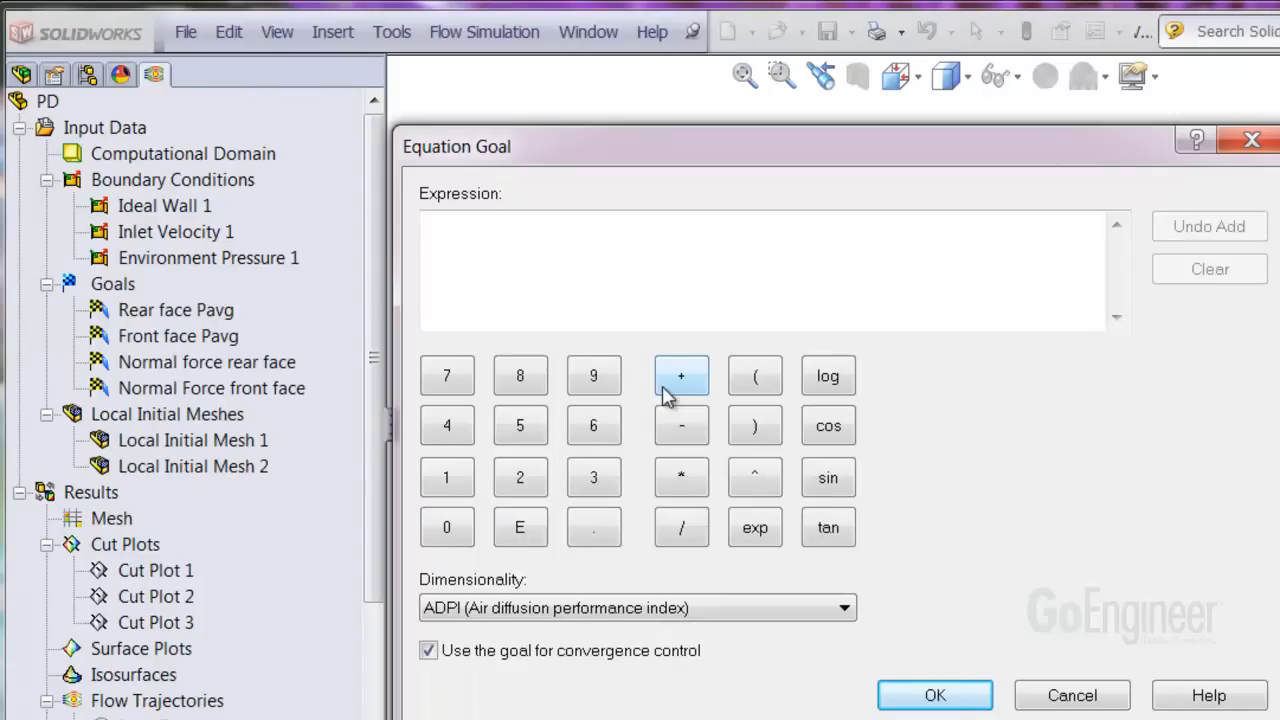
click(754, 376)
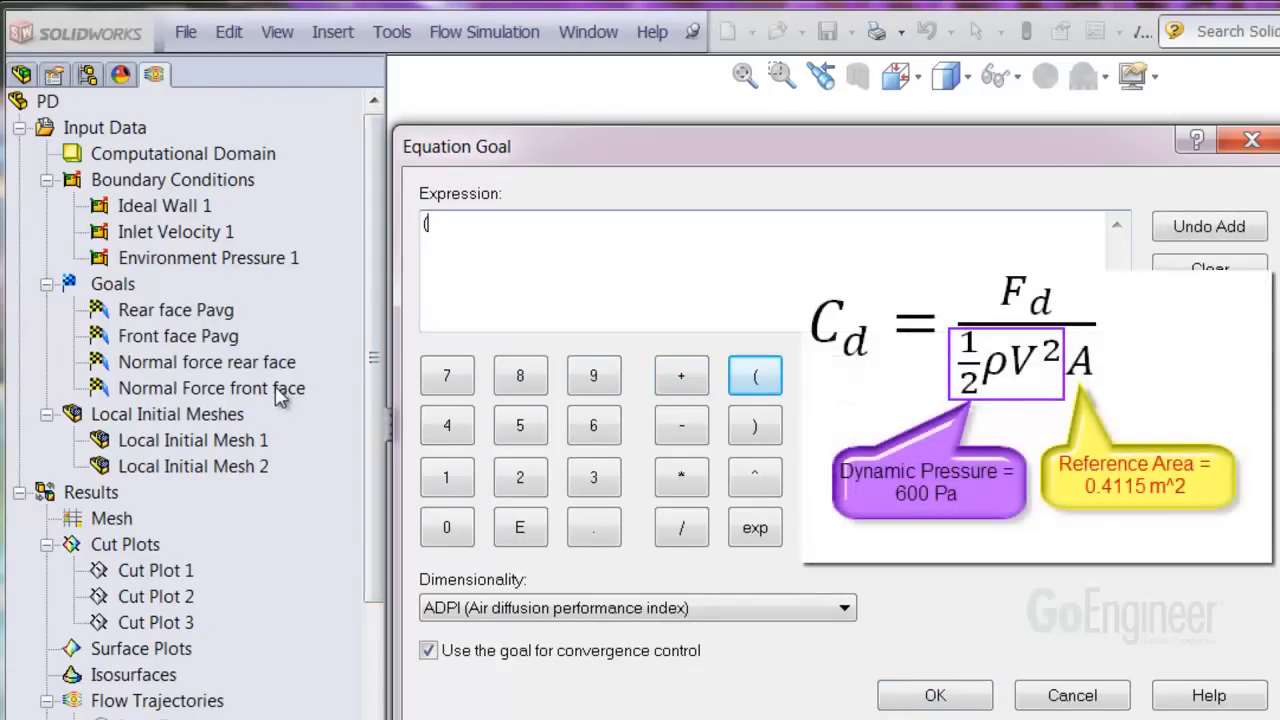
click(212, 388)
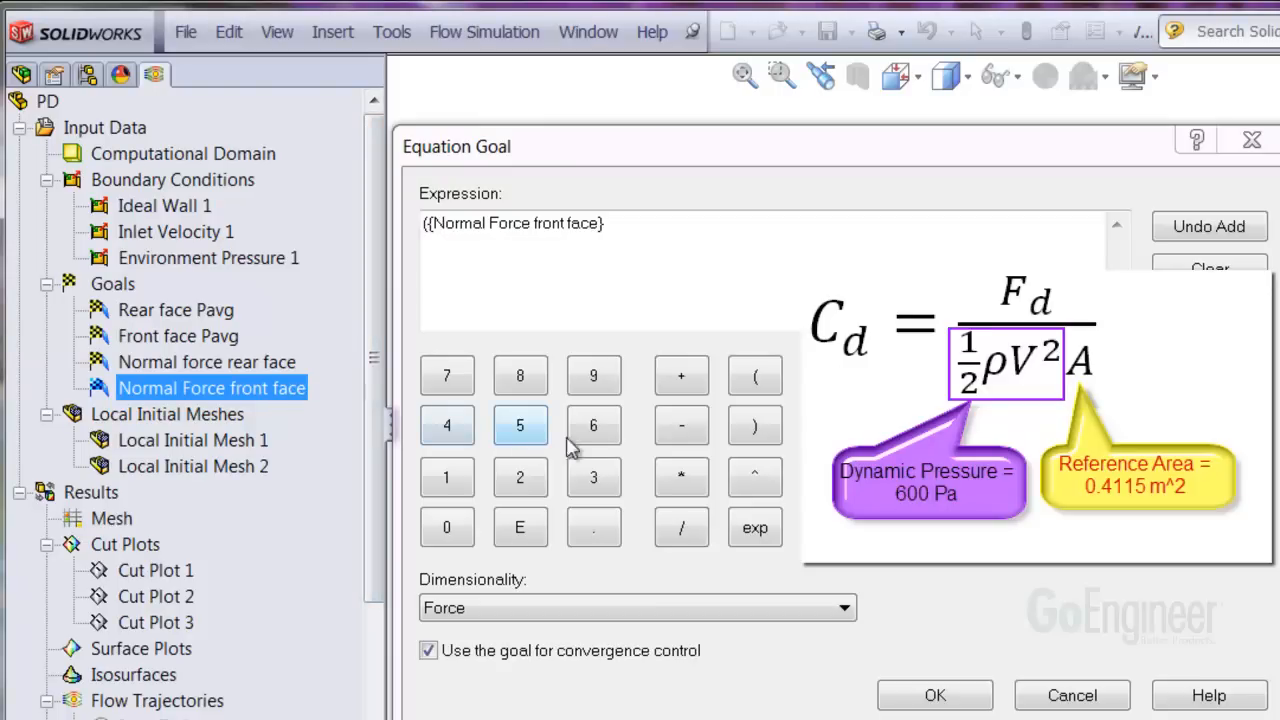
click(680, 376)
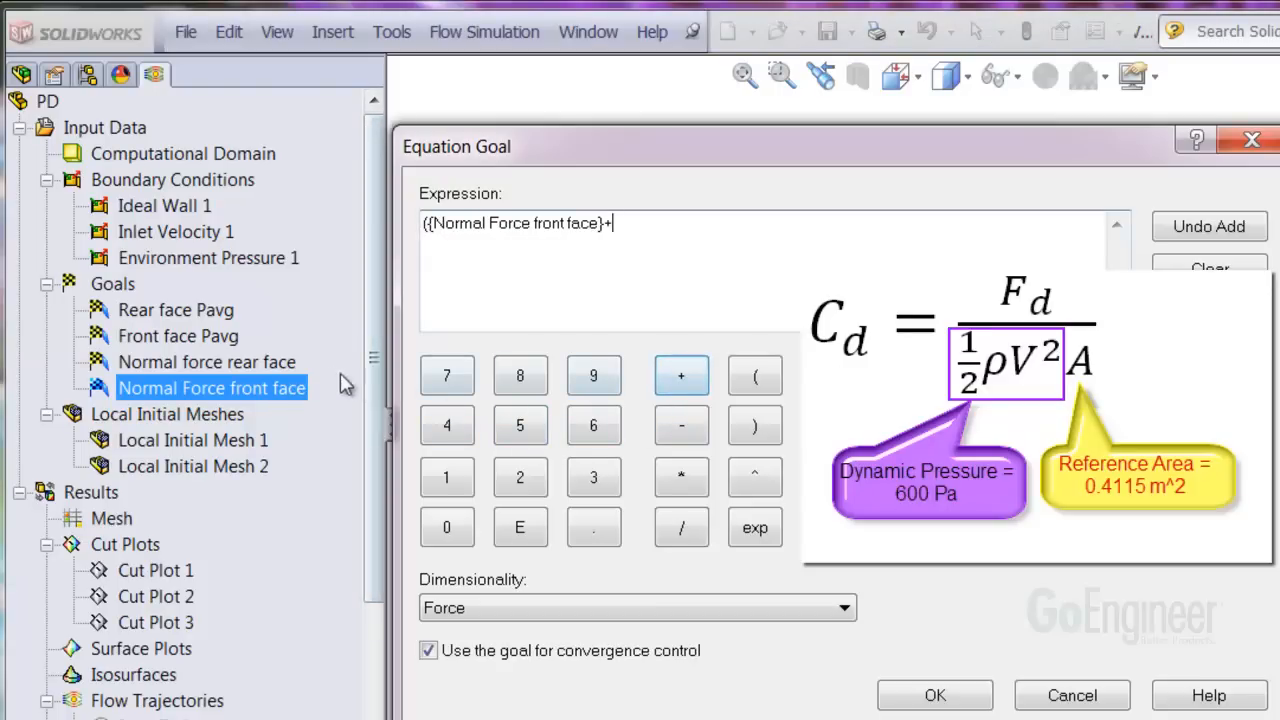
click(208, 360)
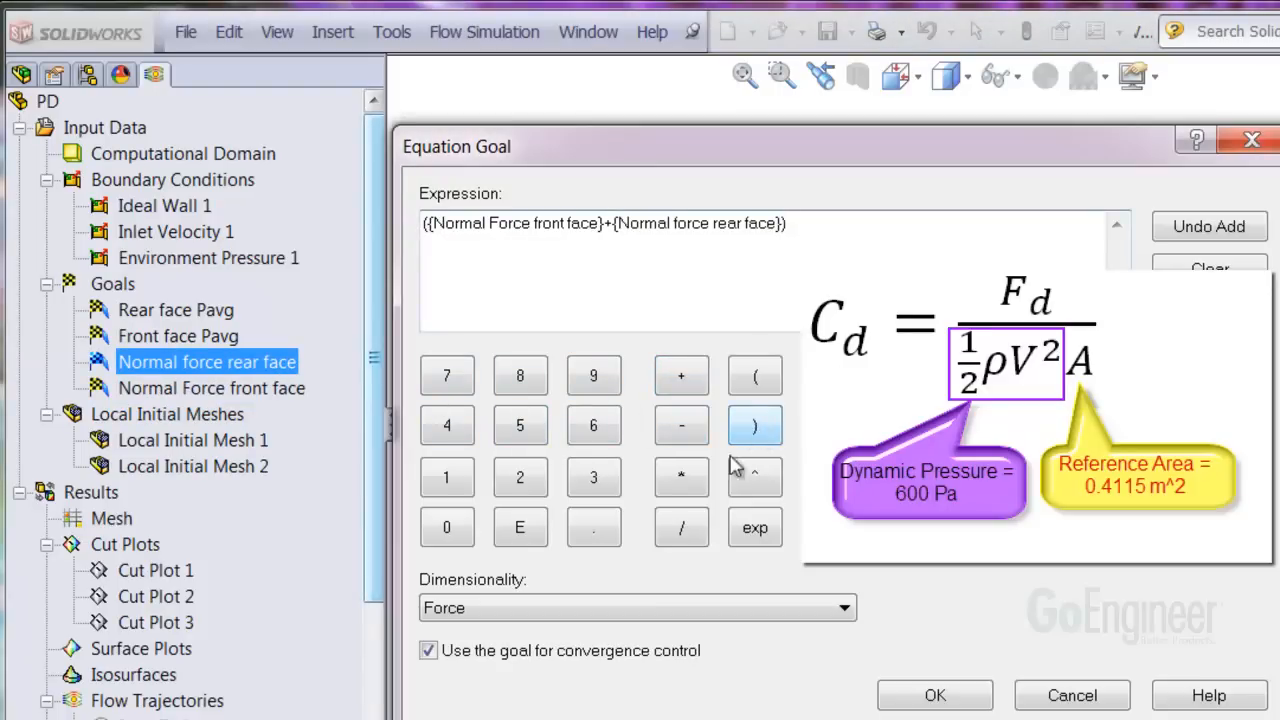
Step: Divide the summed forces by (600*0.4115) to complete the drag coefficient expression
click(680, 528)
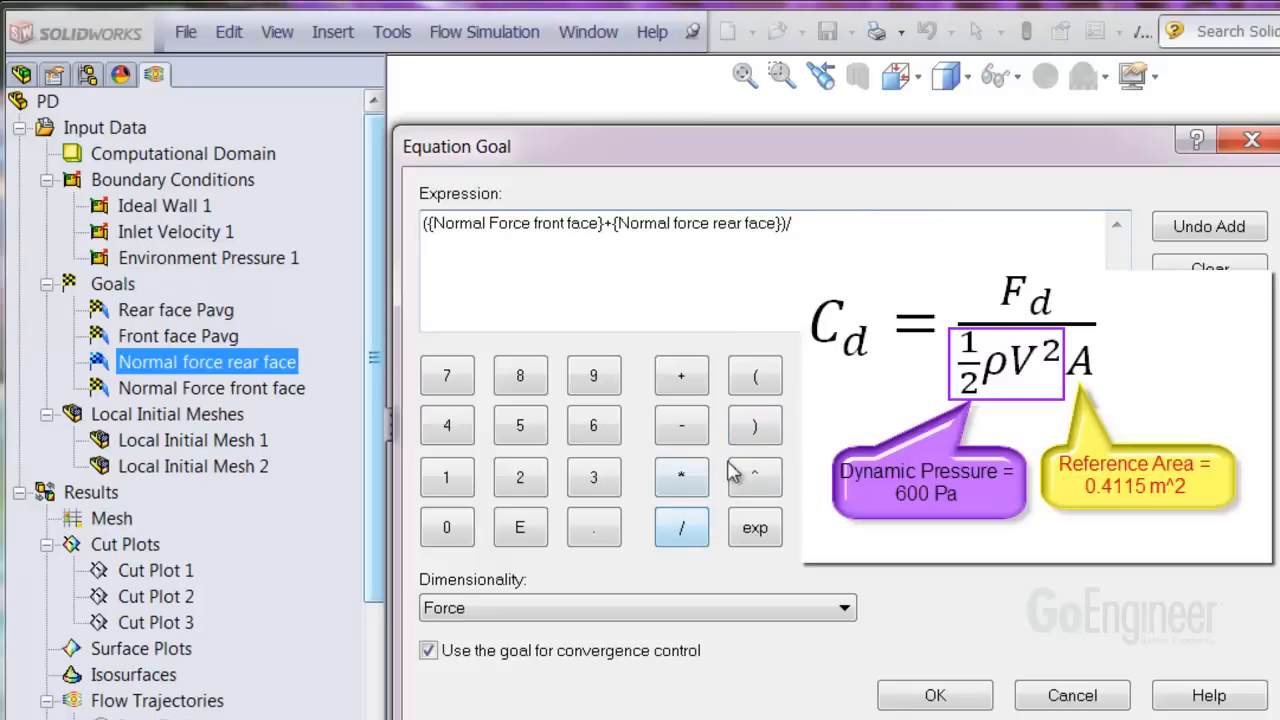
click(754, 376)
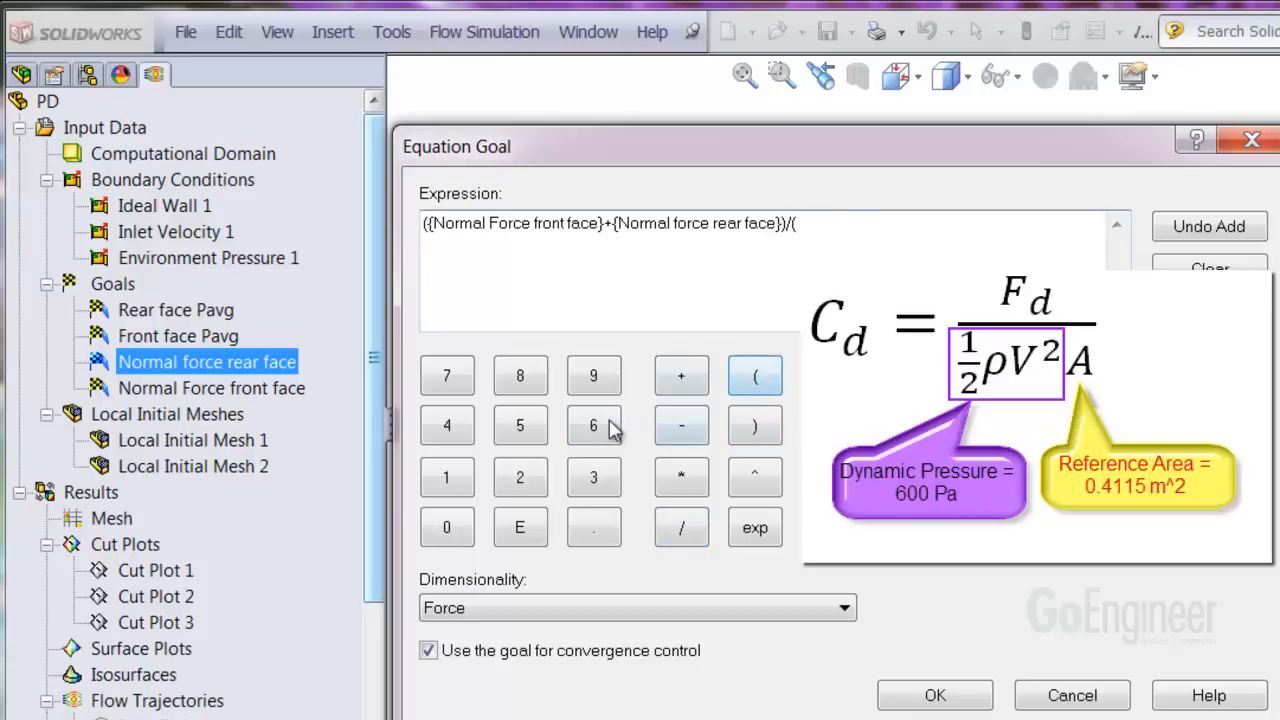
click(448, 528)
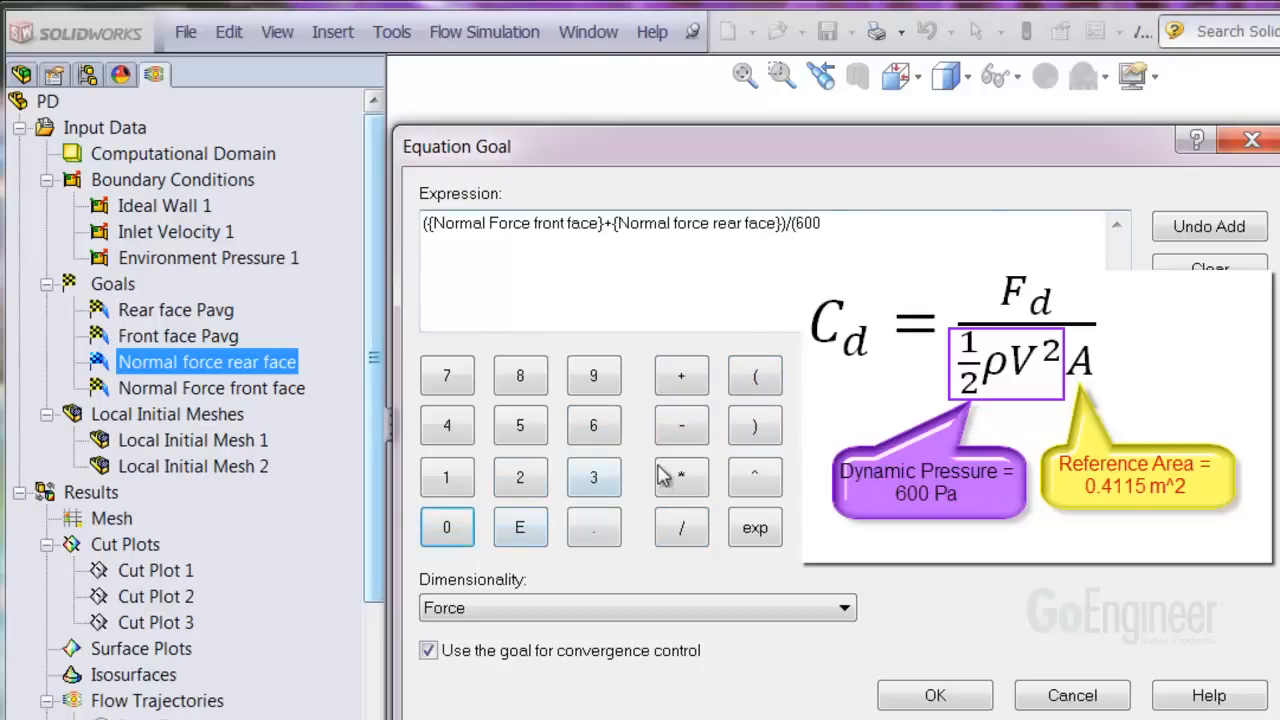
click(680, 476)
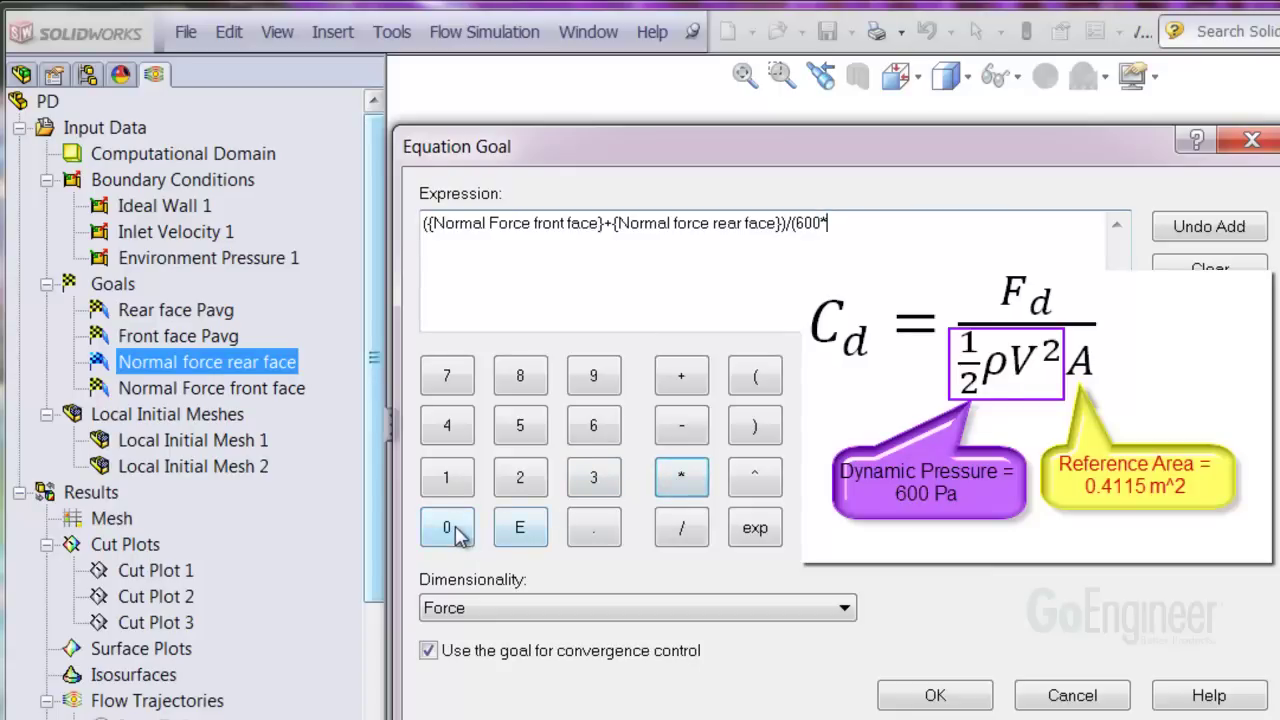
text(0.4115))
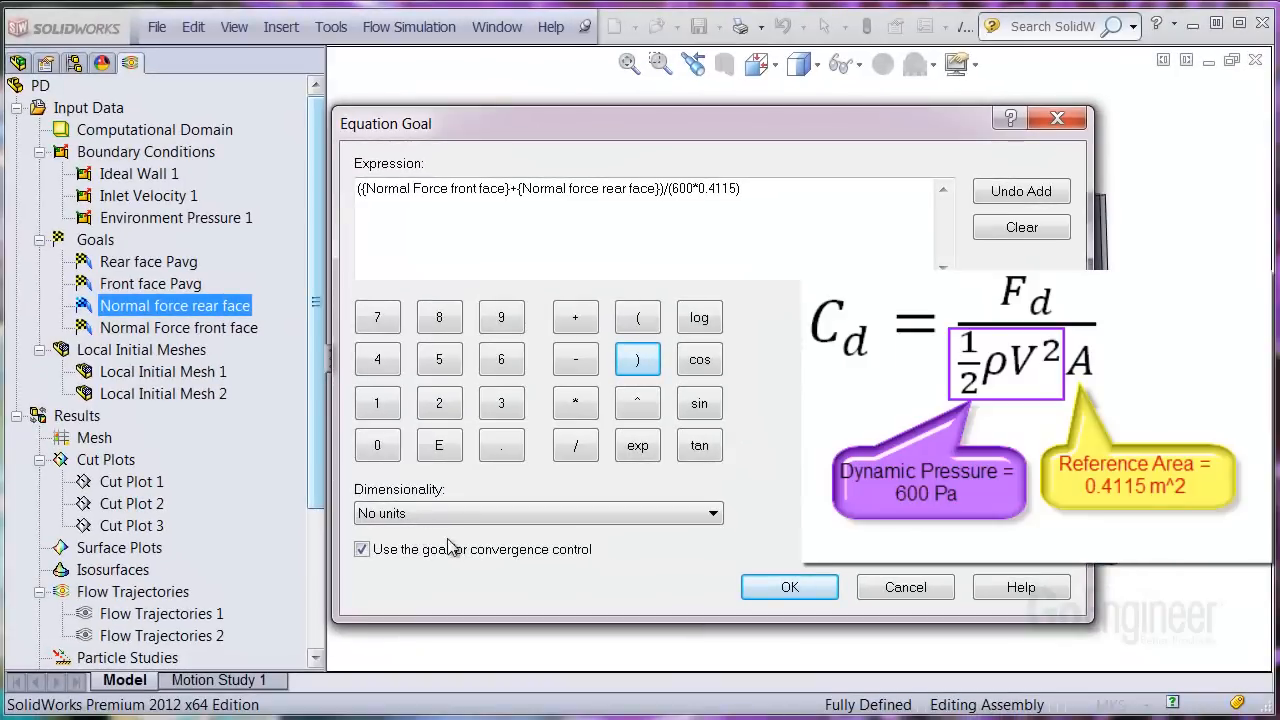
mouse_move(788, 588)
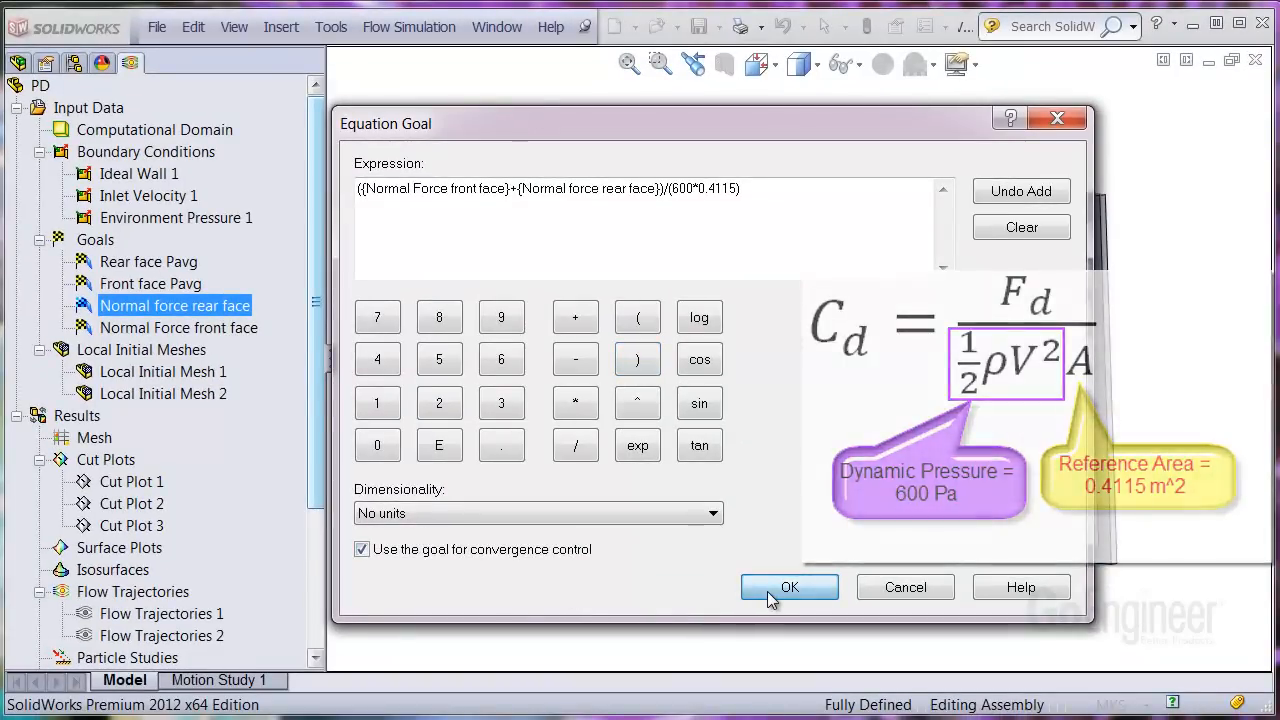
Step: Confirm Equation Goal 1 and rename it Drag Coeff Cd
click(788, 588)
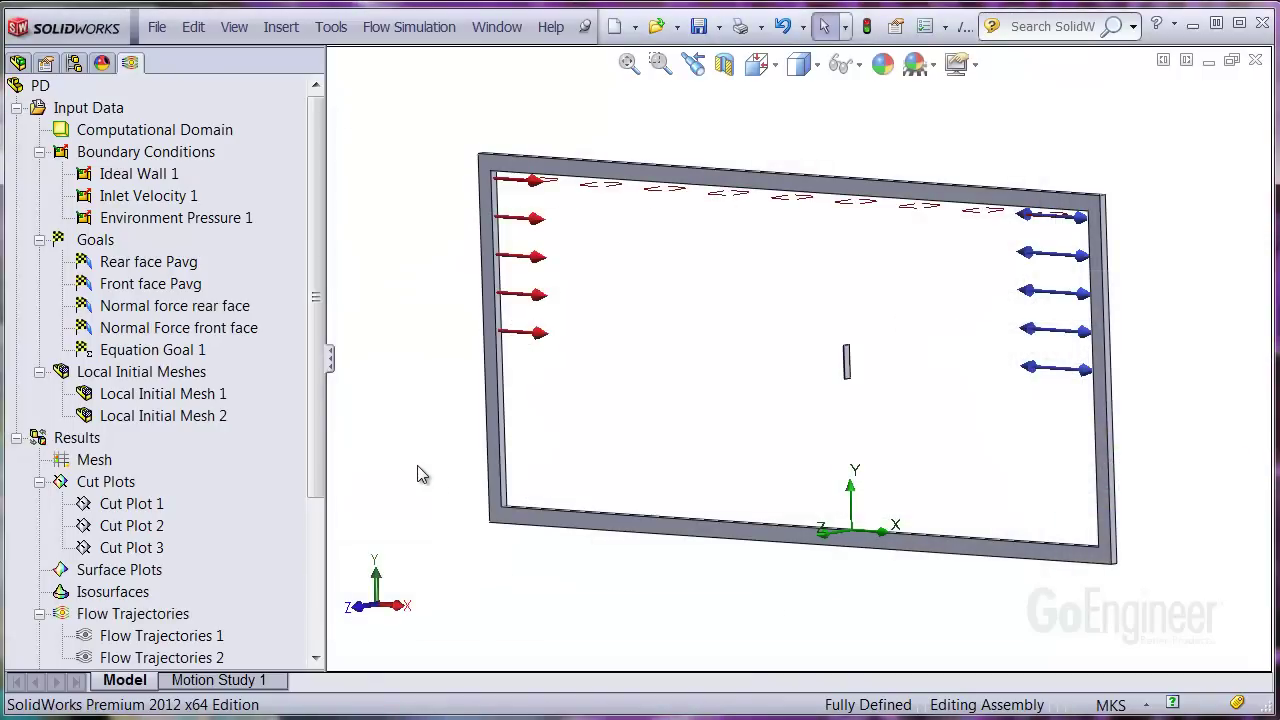
click(152, 348)
text(Drag Coeff Cd)
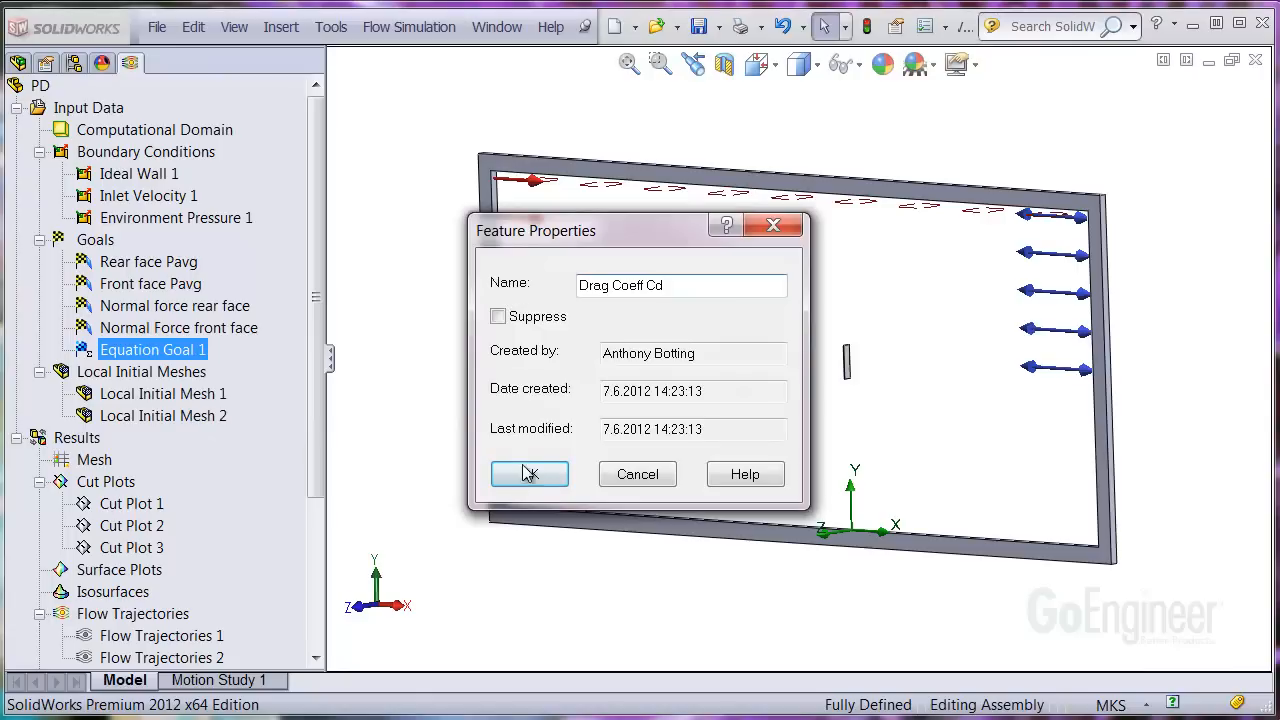
click(528, 474)
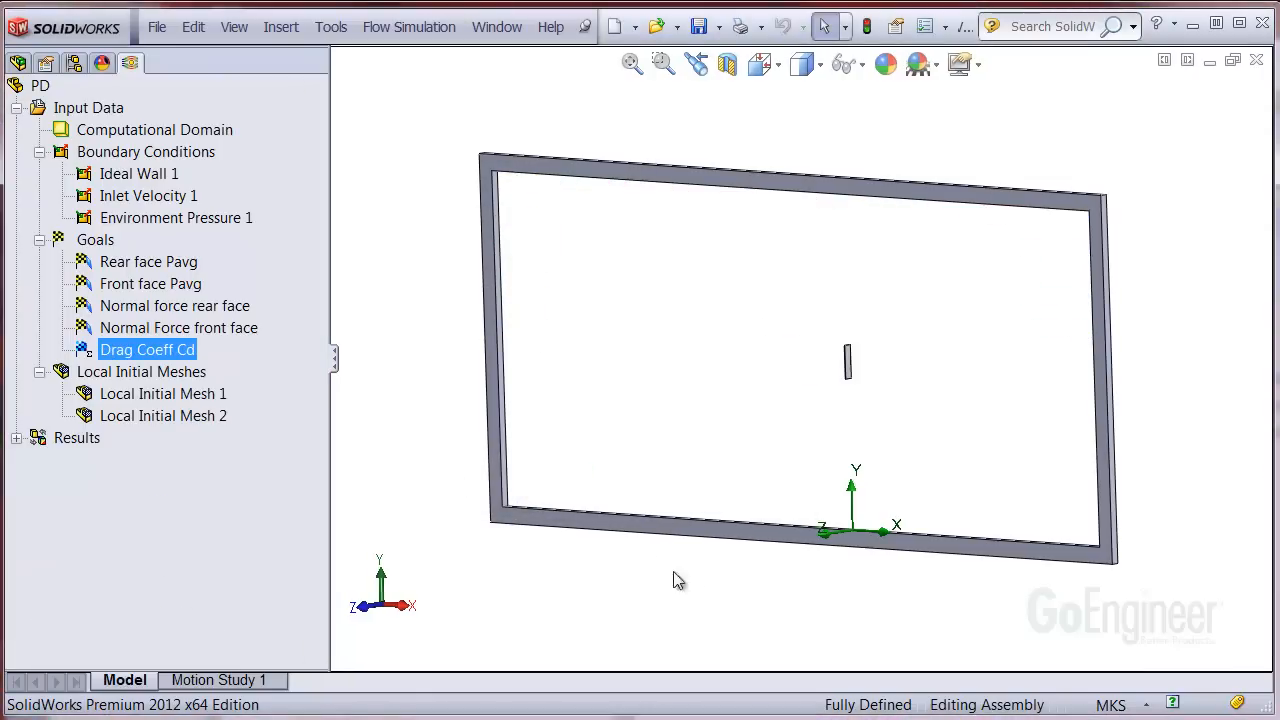
Step: Set Drag Coeff Cd to a Manual 0.05 criterion in Calculation Control Options
click(408, 26)
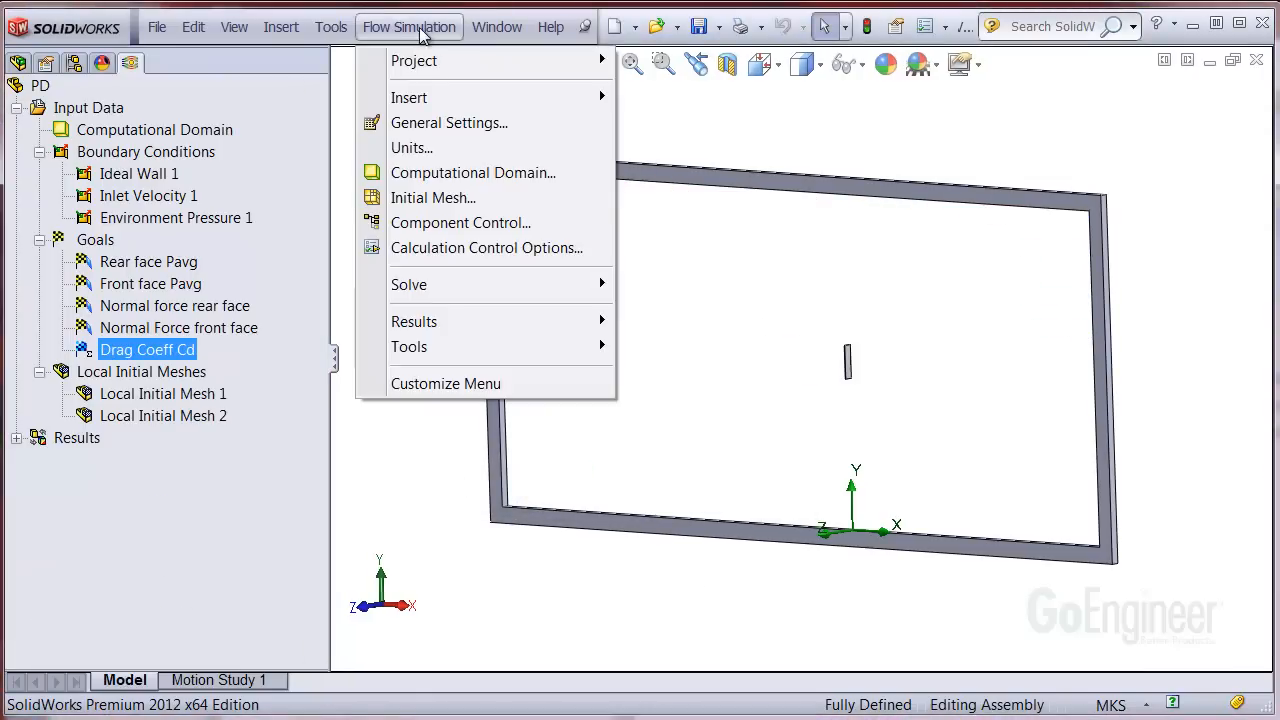
mouse_move(486, 248)
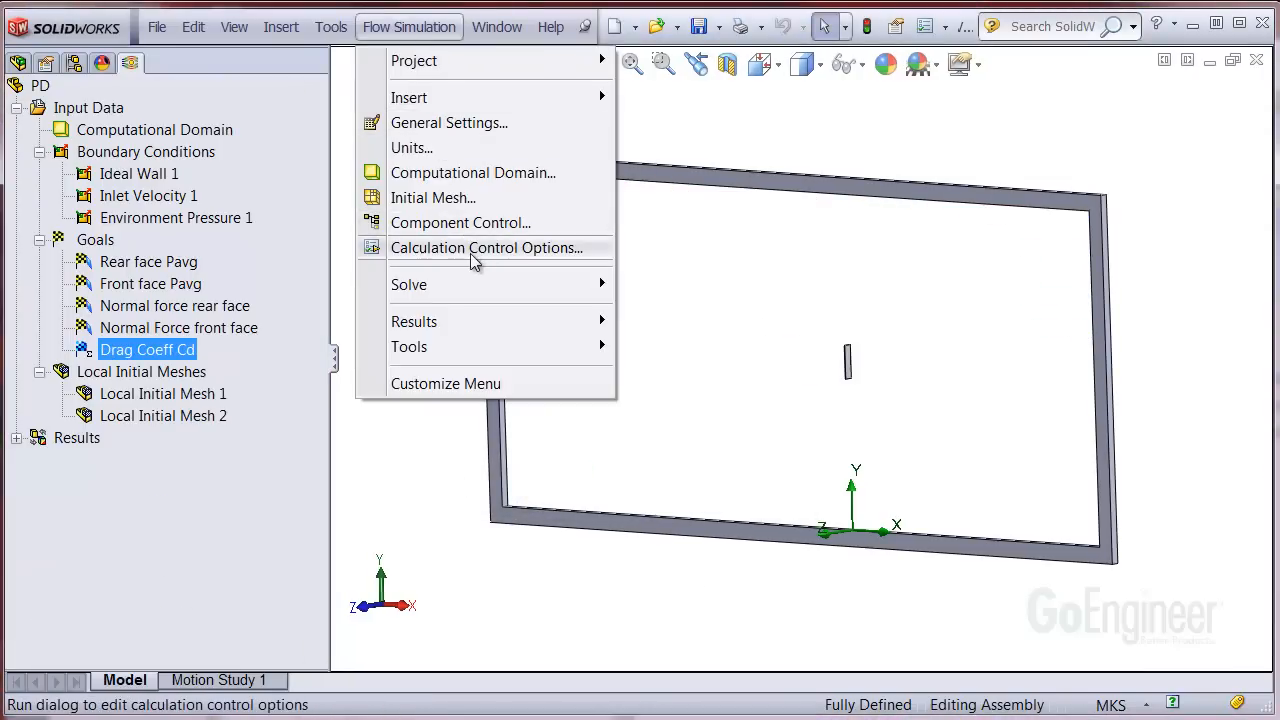
click(484, 248)
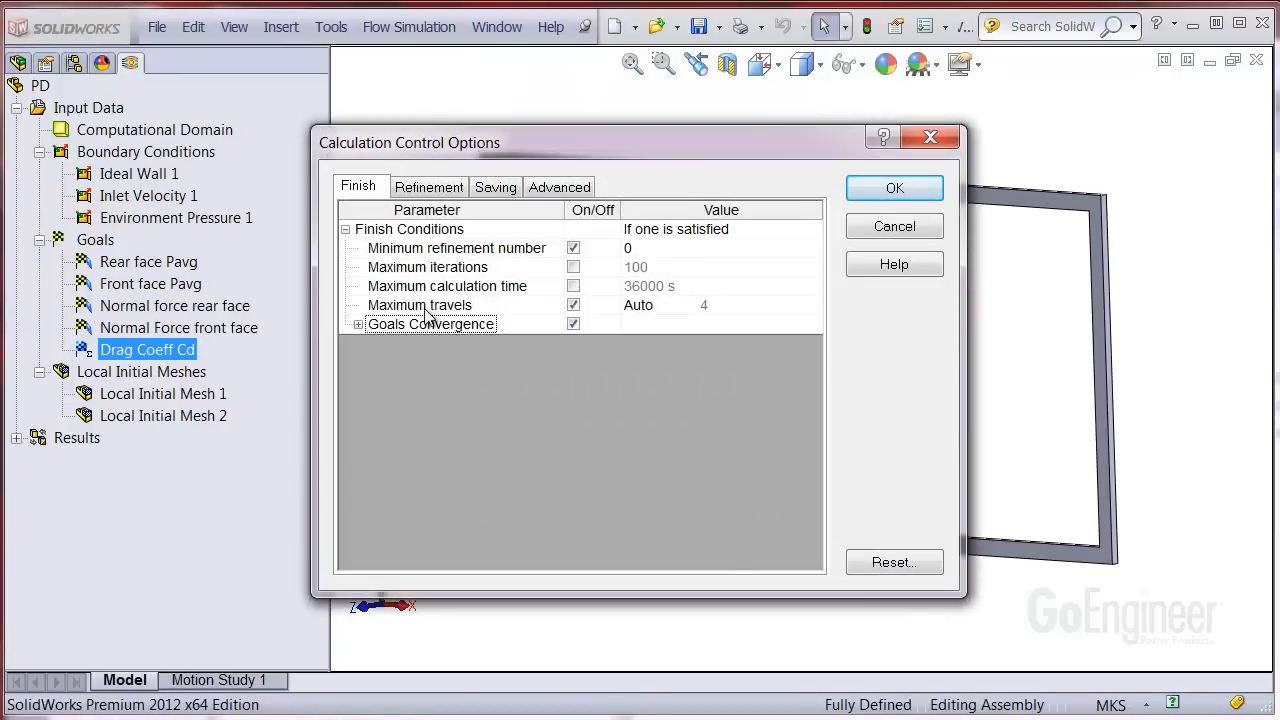
click(356, 324)
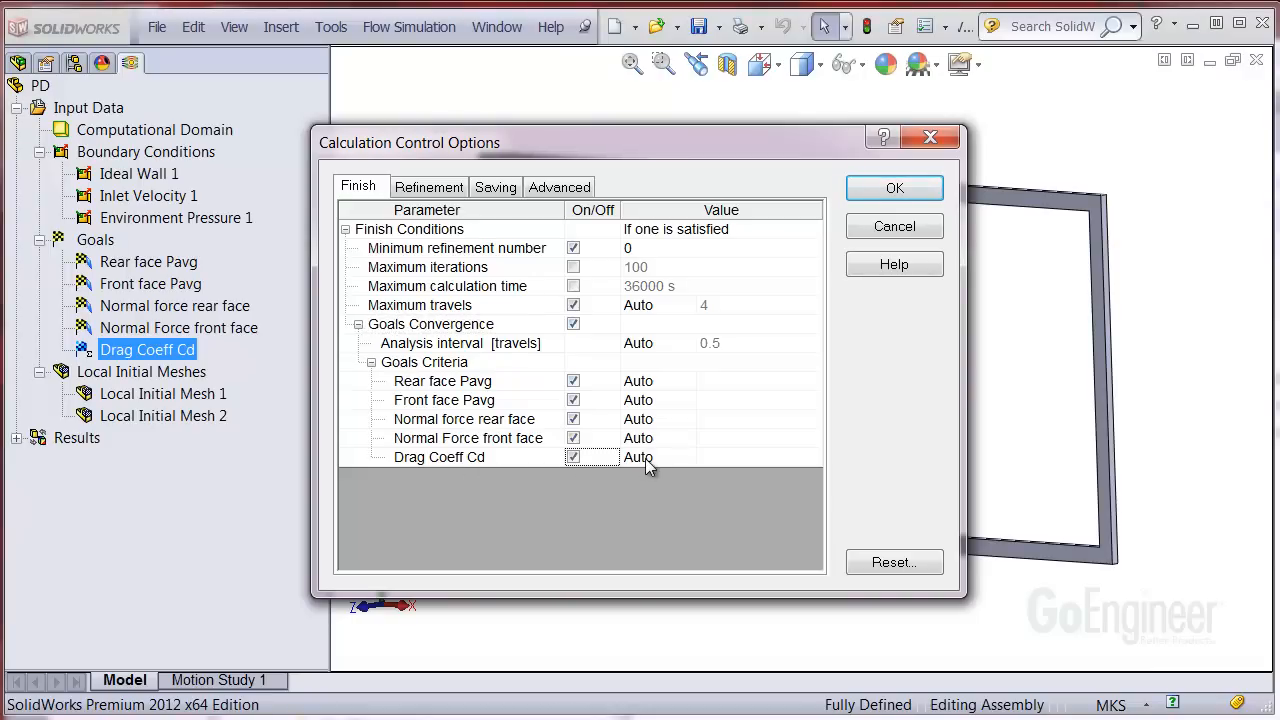
click(686, 456)
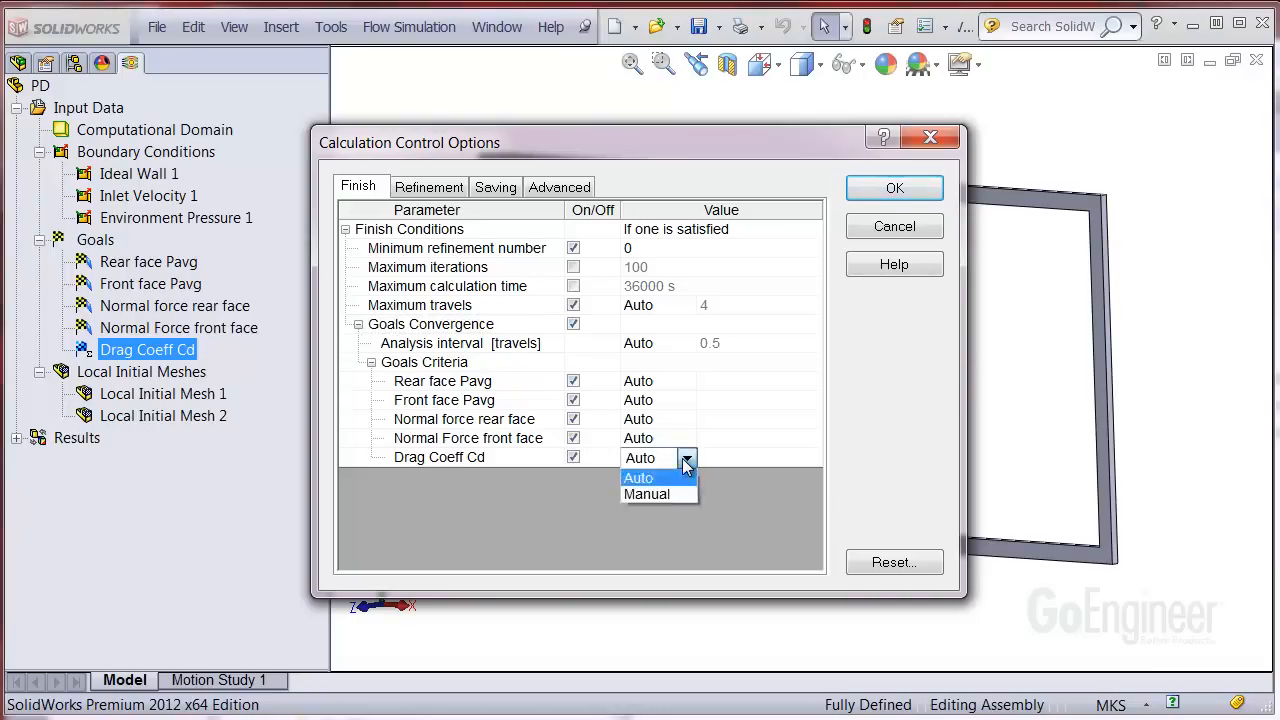
click(648, 494)
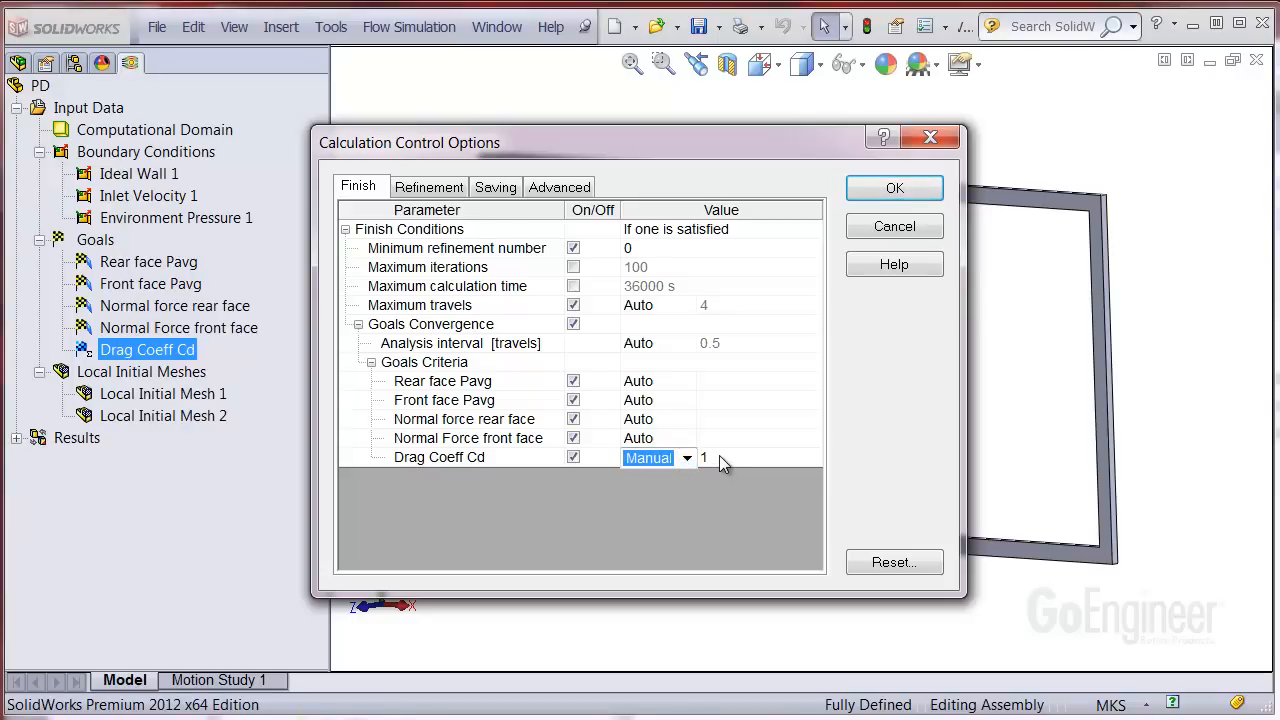
text(0.05)
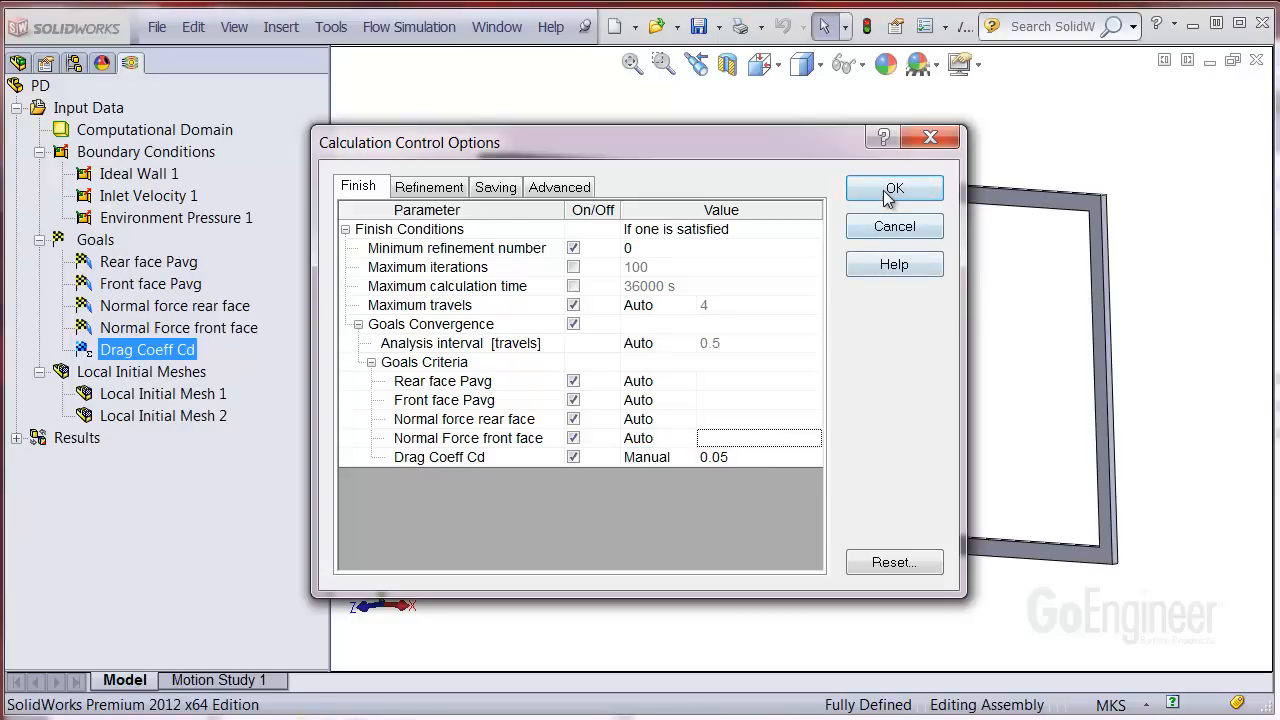
click(892, 188)
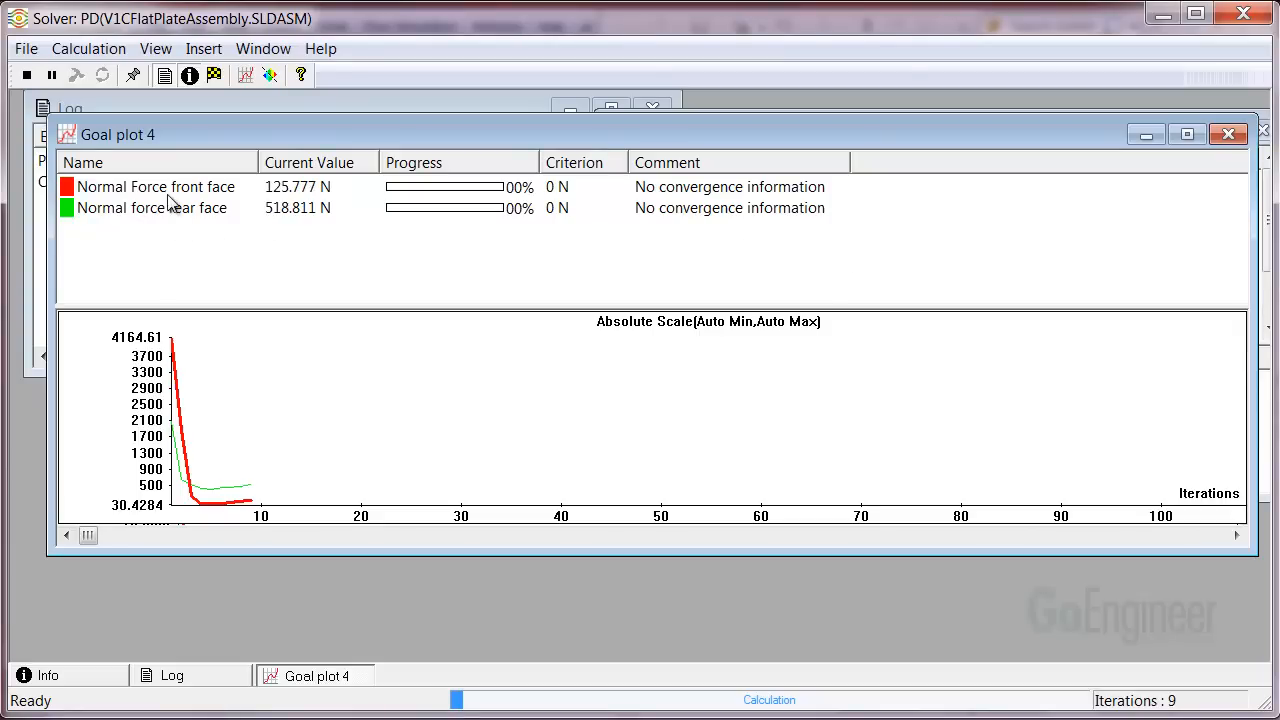
mouse_move(288, 212)
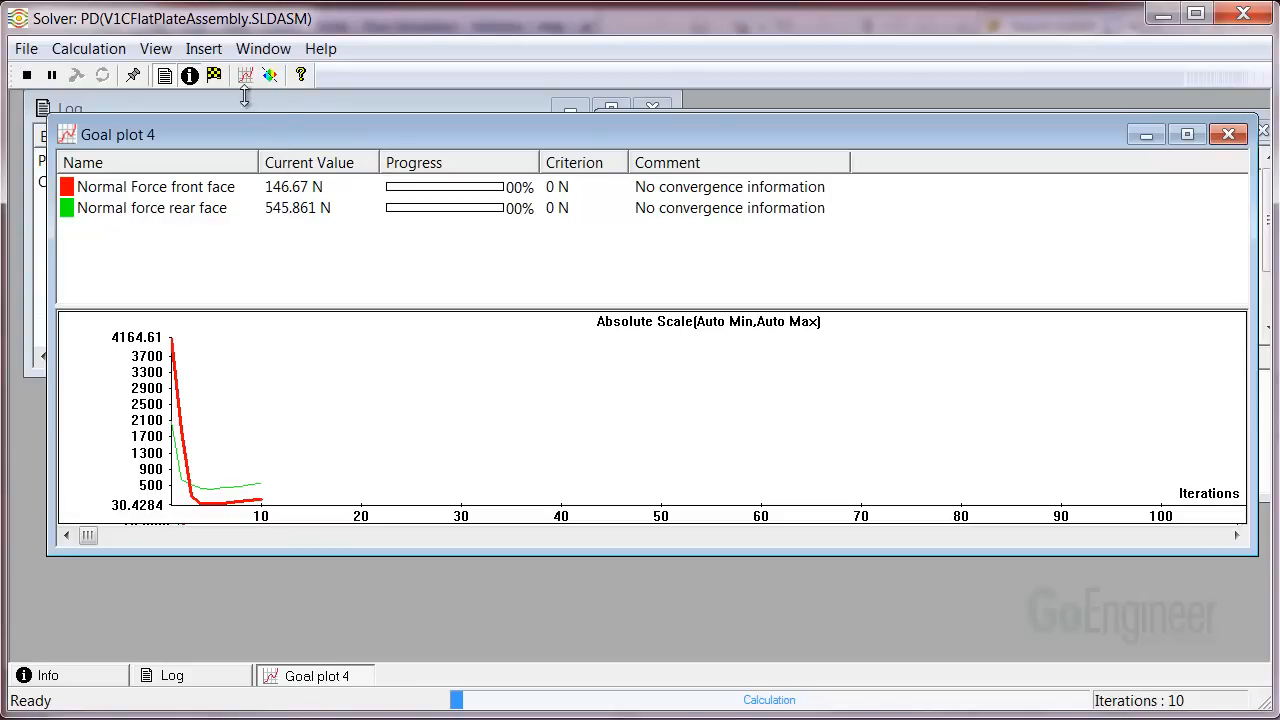
Step: Create a new solver goal plot tracking Drag Coeff Cd
click(244, 76)
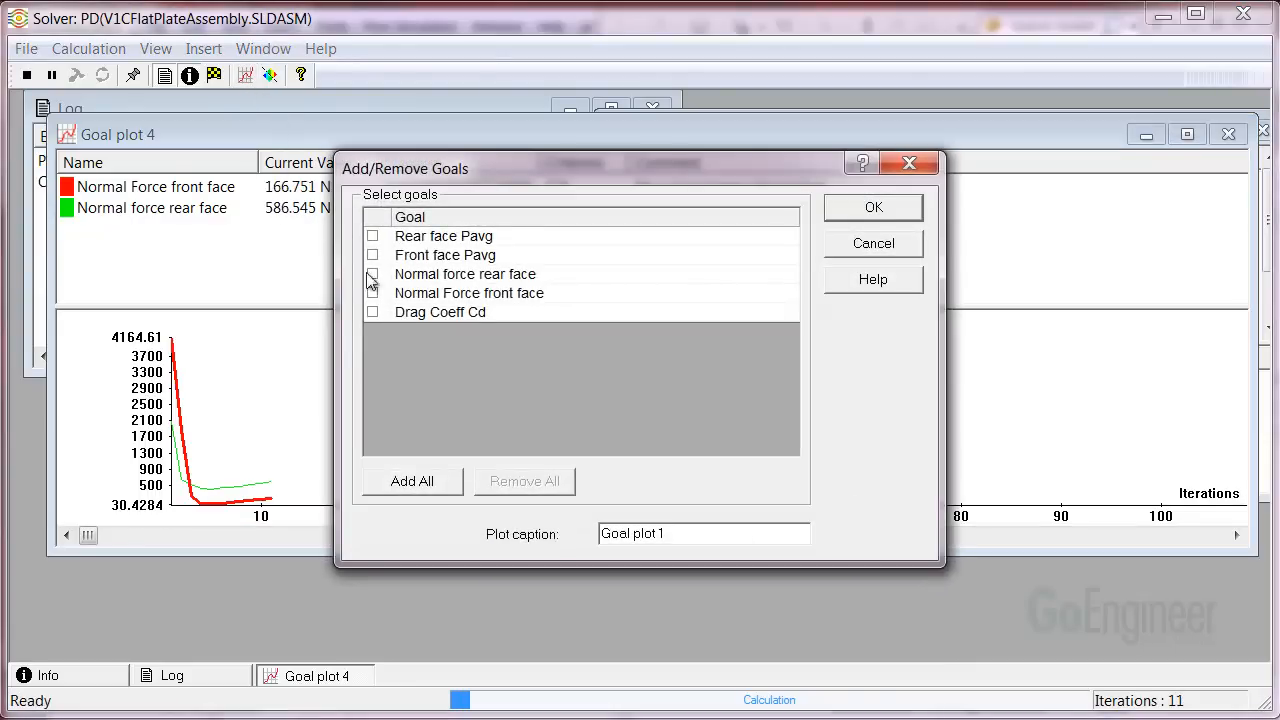
click(372, 312)
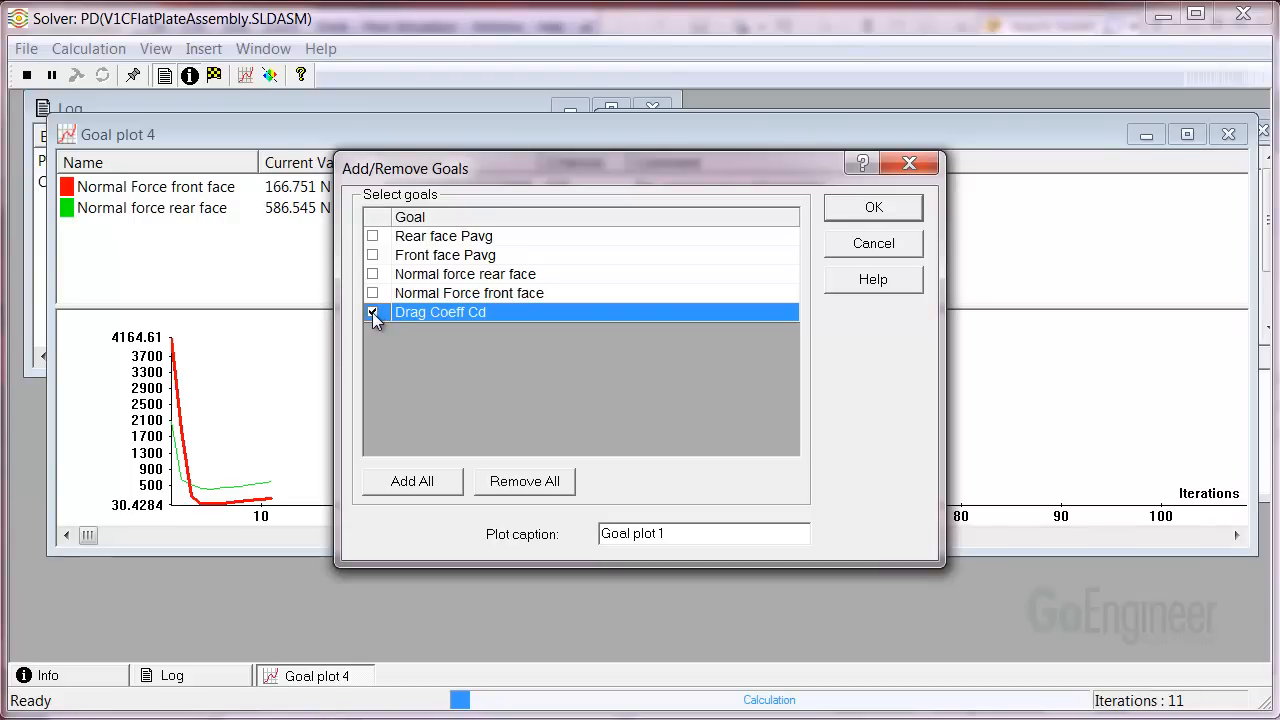
click(372, 312)
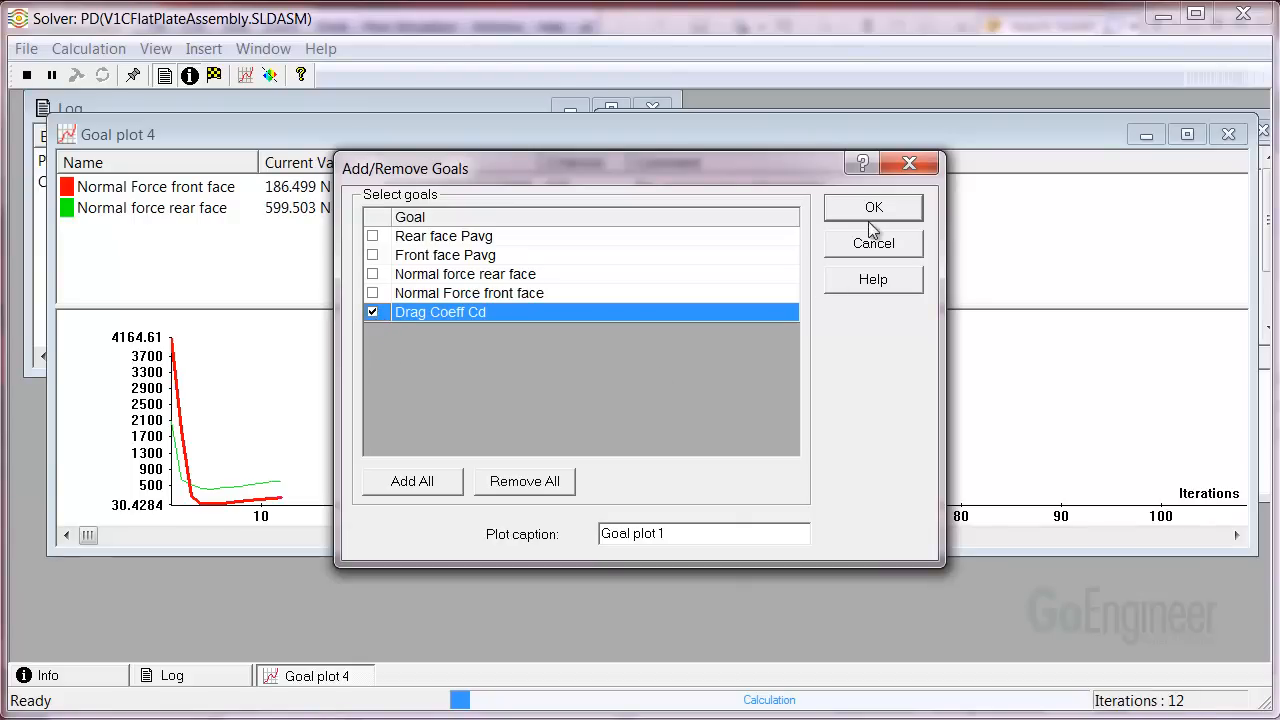
click(872, 206)
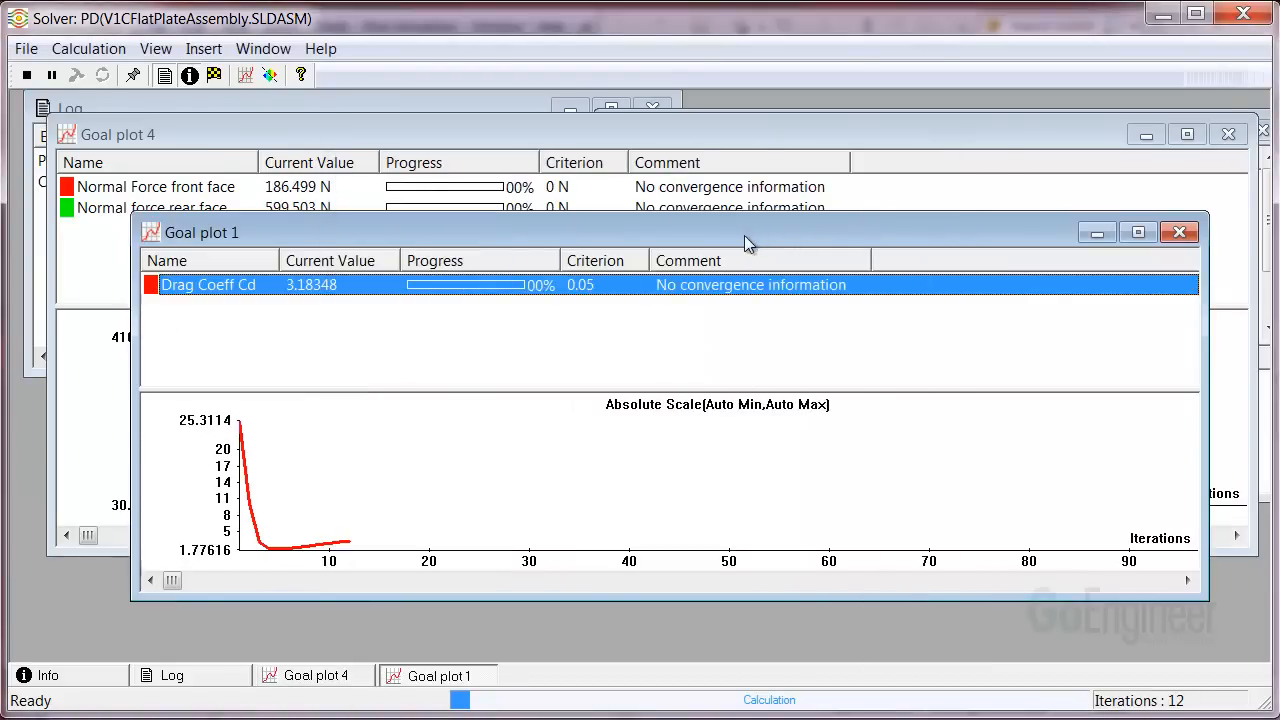